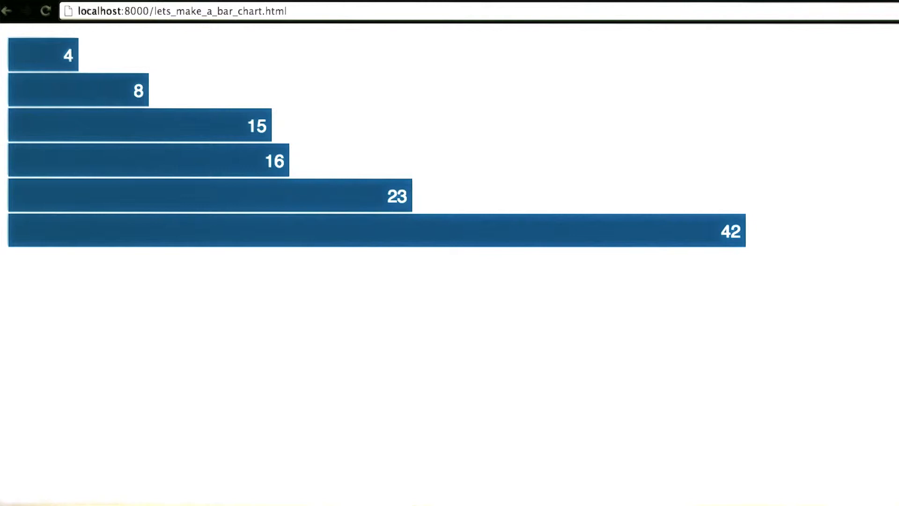
mouse_move(95, 321)
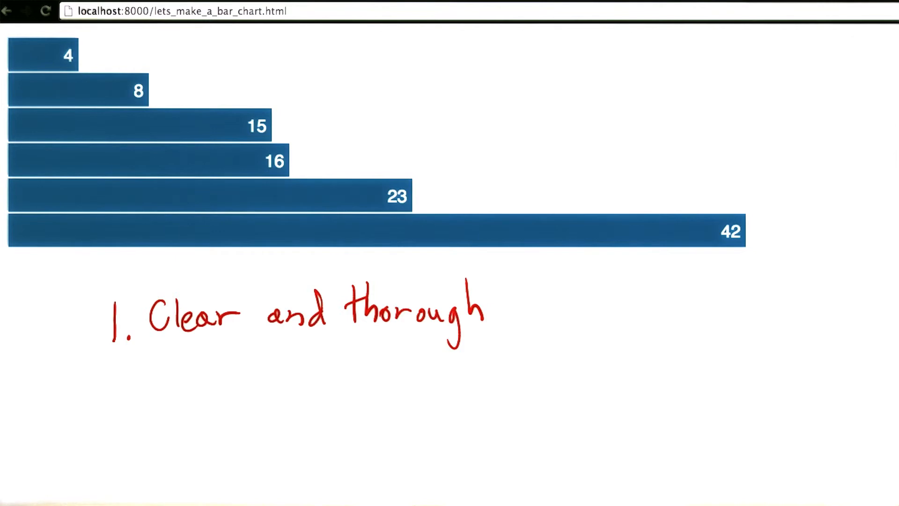
text(2. Easily accessed and quite ubiquitous)
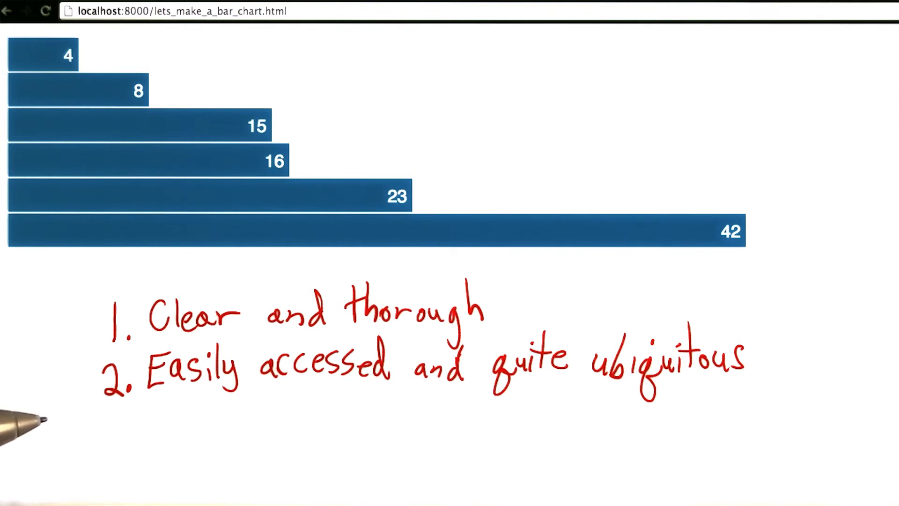
mouse_move(453, 470)
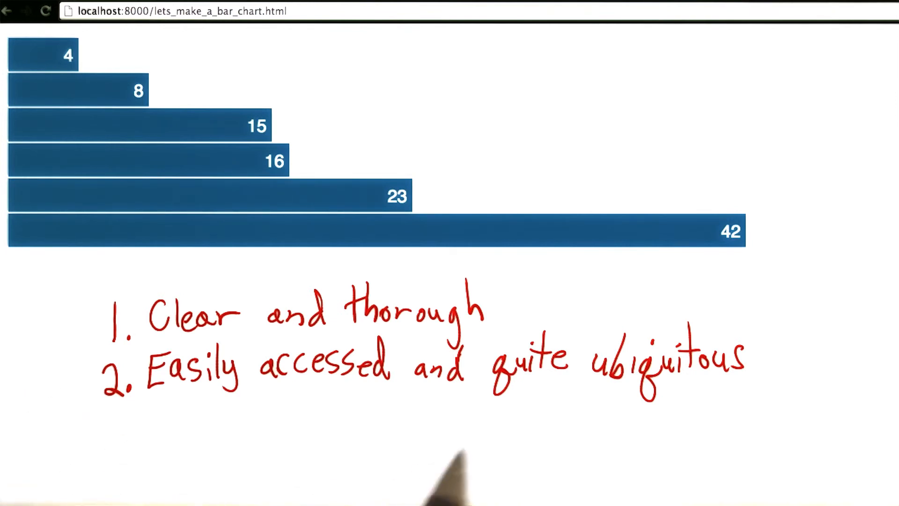